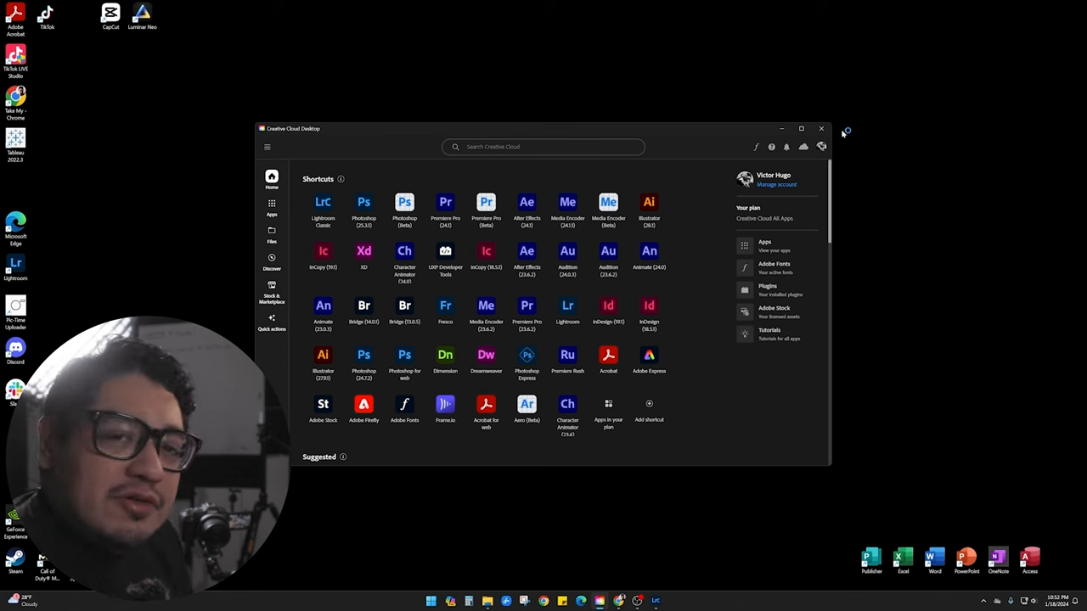
# Step: Launch Lightroom Classic from the Creative Cloud desktop app
pyautogui.click(404, 202)
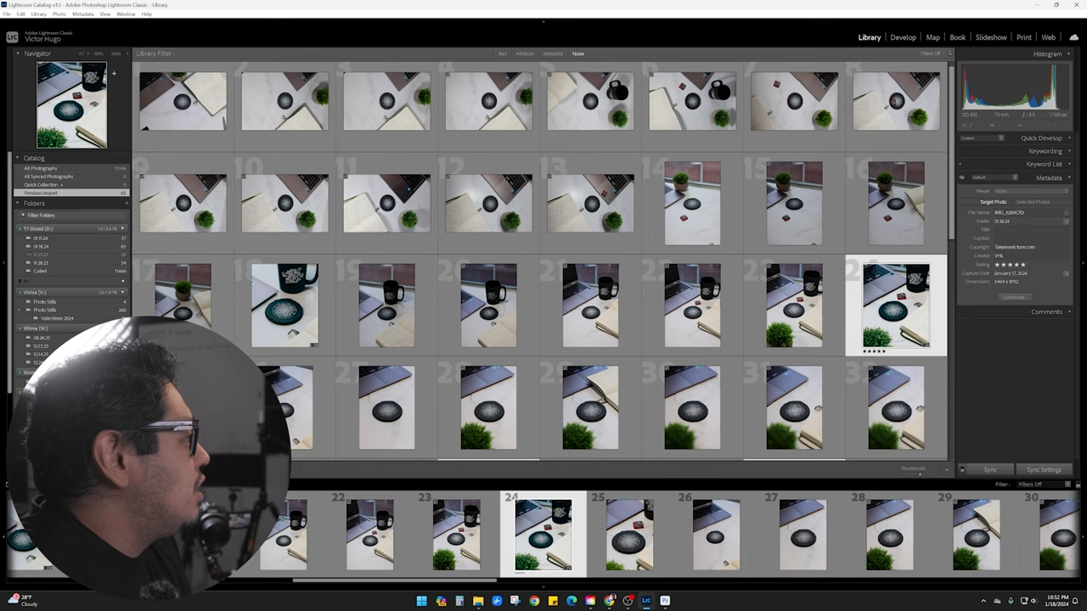
# Step: Start Import Photos and Video from the File menu
pyautogui.click(7, 13)
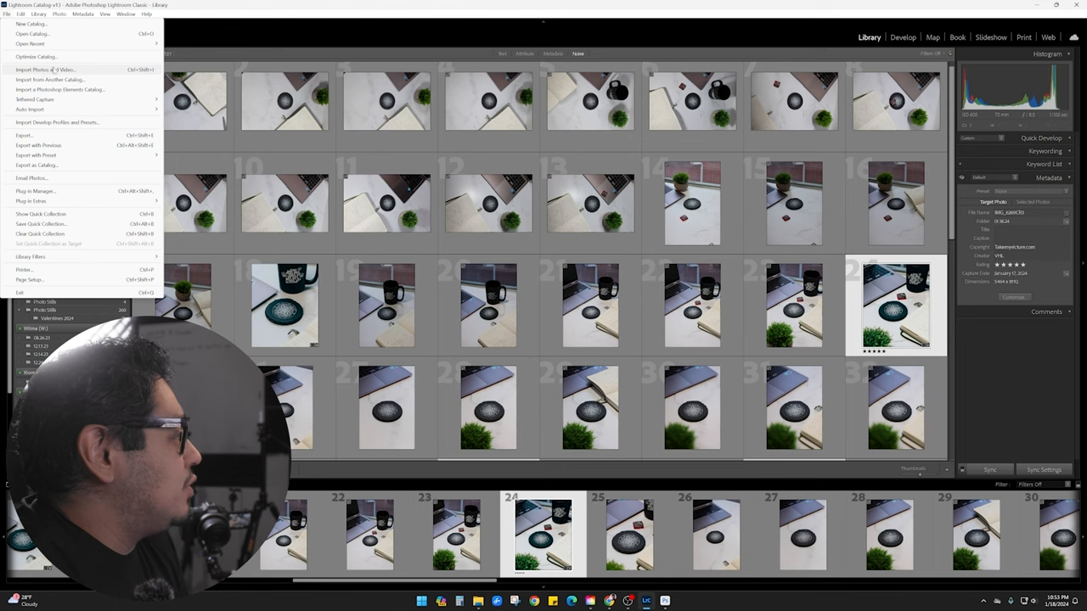
pyautogui.click(49, 63)
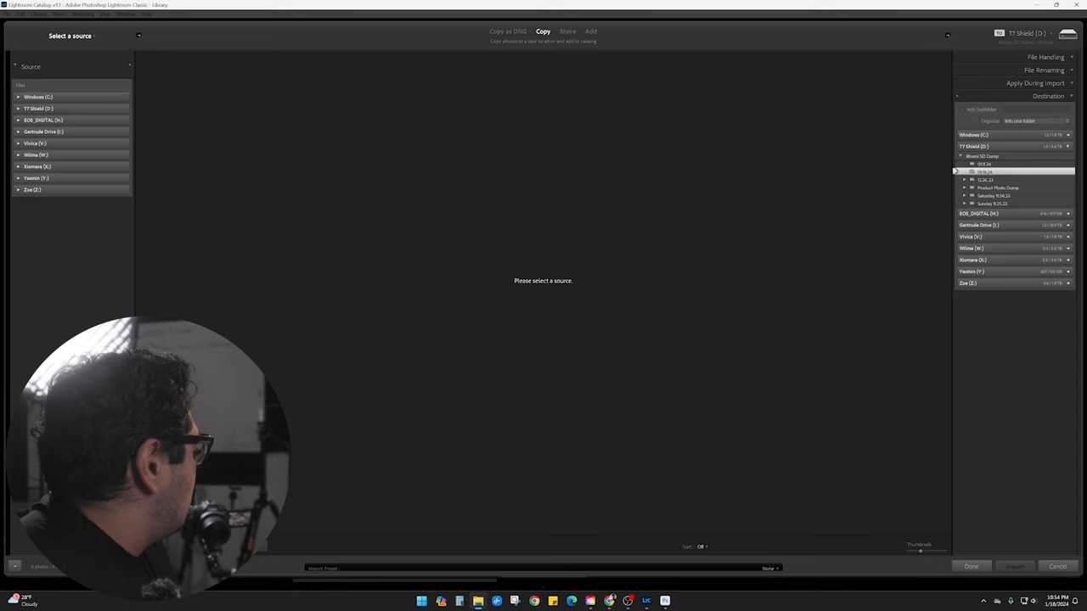
# Step: Import all checked photos from the EOS_DIGITAL card into the library
pyautogui.click(44, 118)
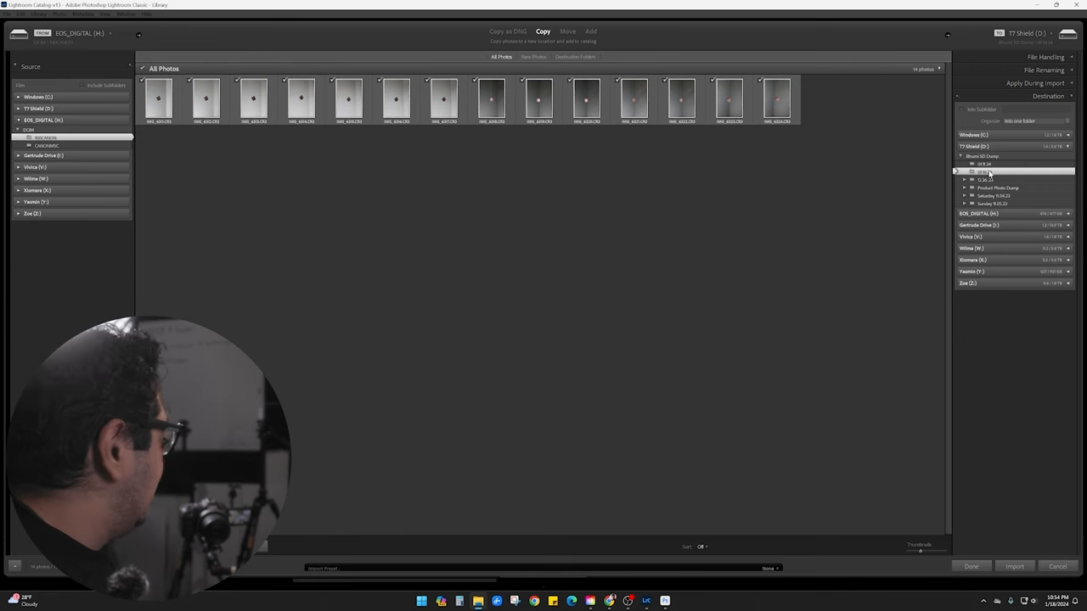
pyautogui.click(959, 156)
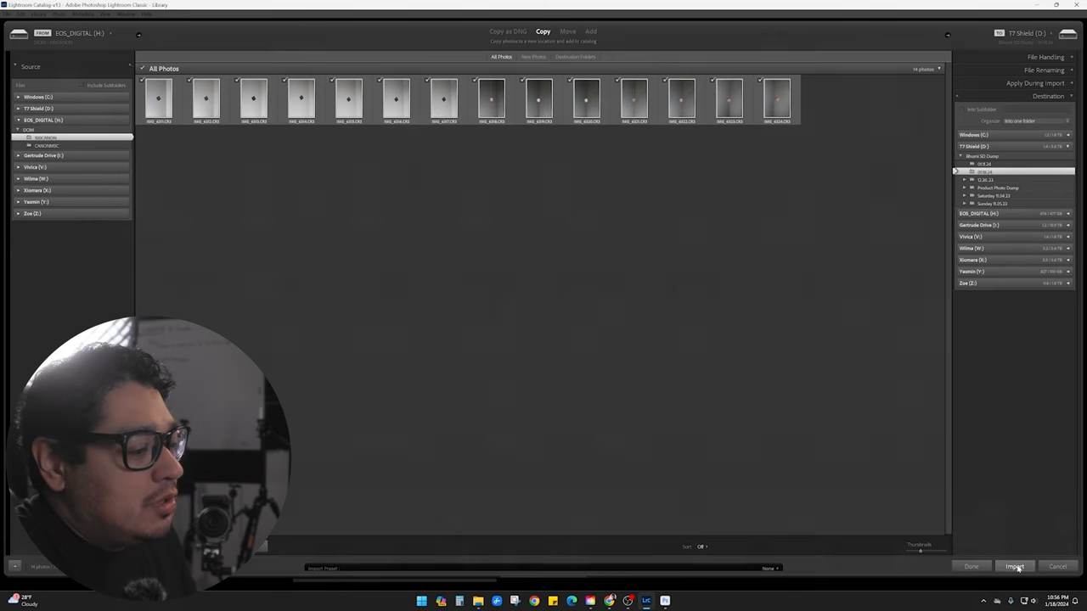
pyautogui.click(1015, 567)
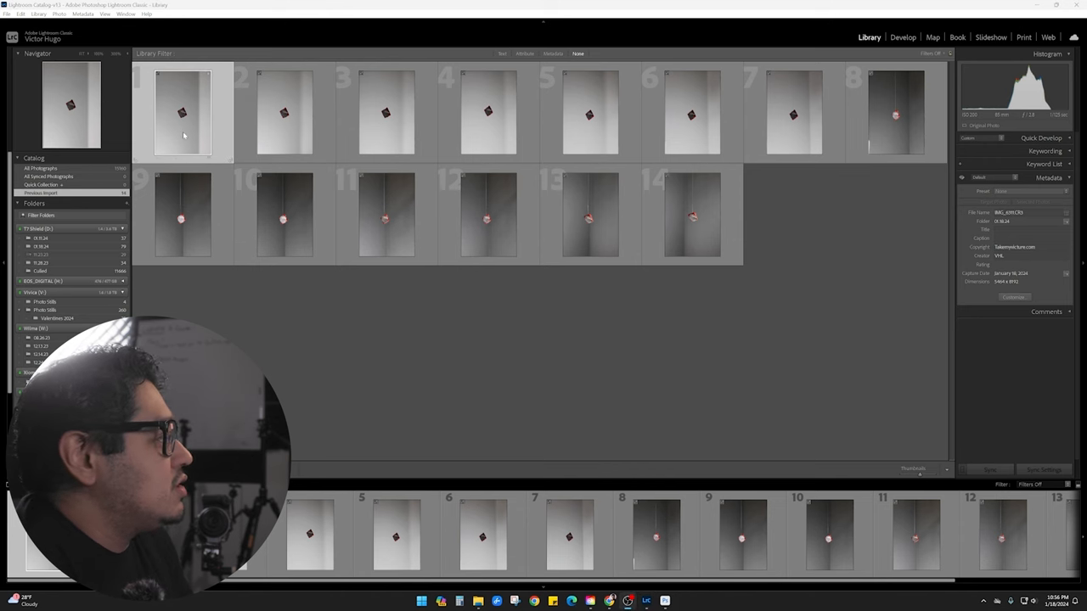
# Step: Review the imported shots in Loupe view, stepping through IMG_6318, 6317, 6322, 6319, 6323 and 6314
pyautogui.doubleClick(183, 112)
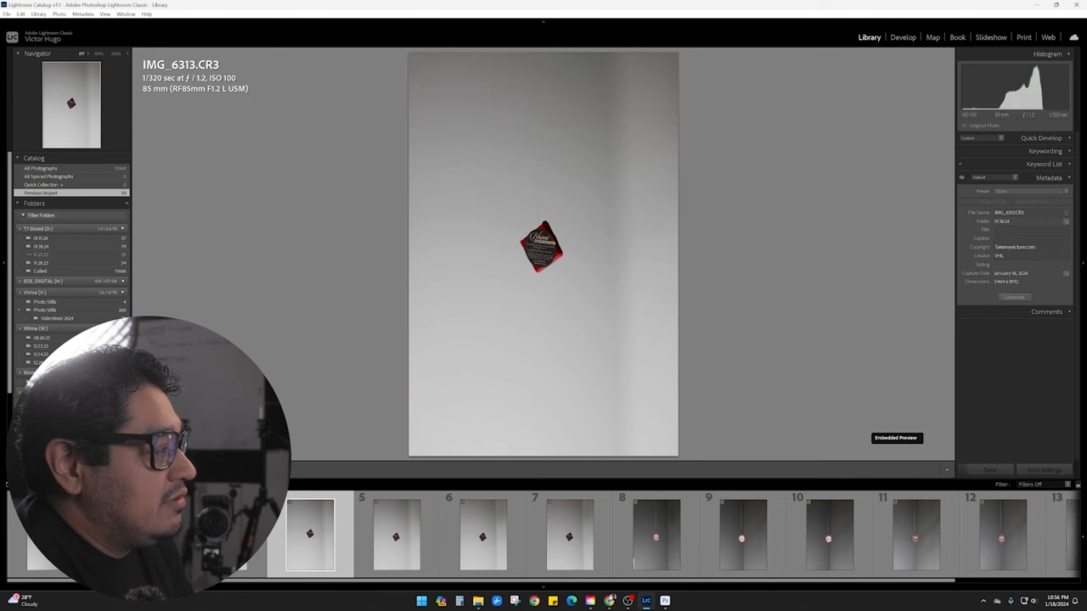
pyautogui.click(598, 547)
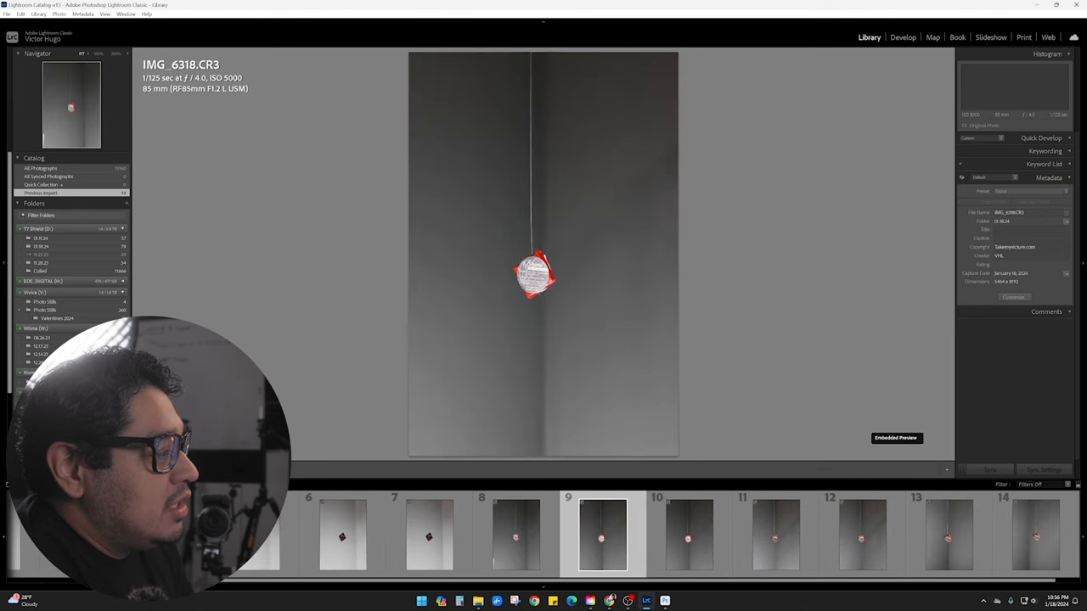
pyautogui.click(951, 543)
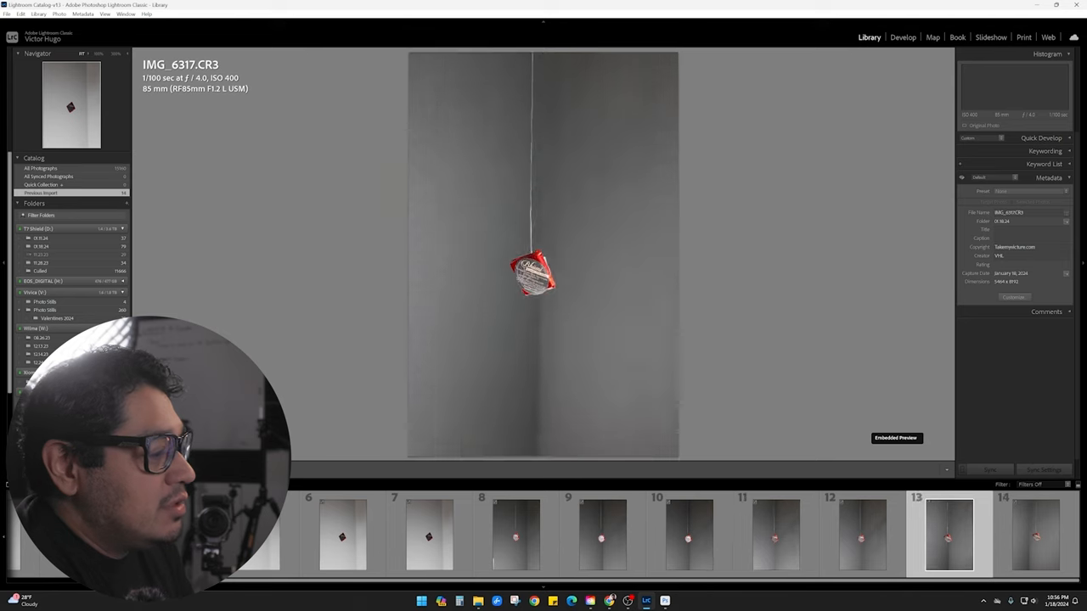
pyautogui.click(772, 542)
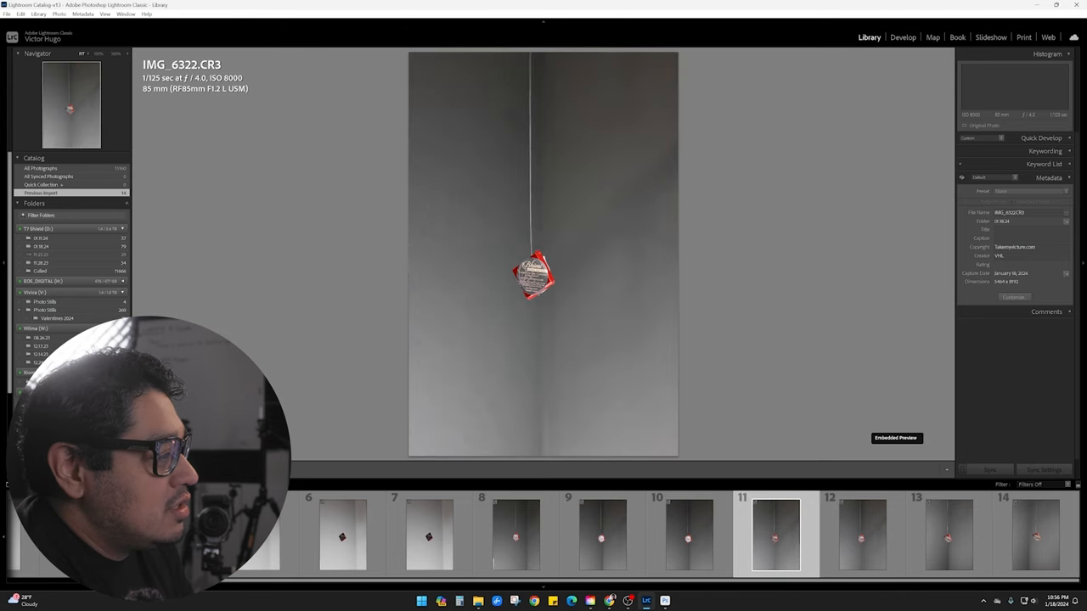
pyautogui.click(597, 542)
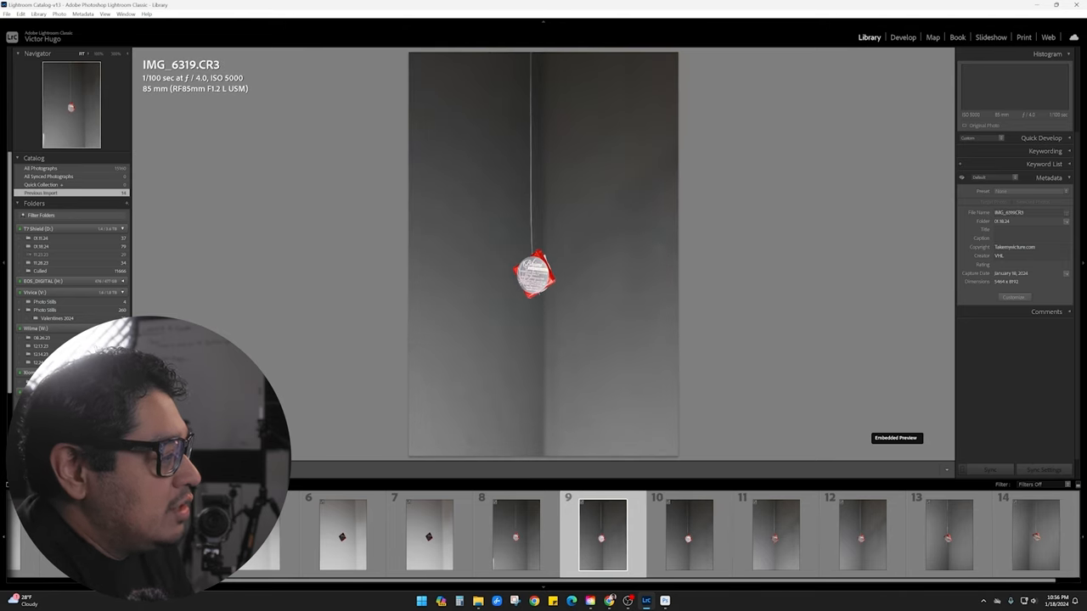
pyautogui.click(1034, 536)
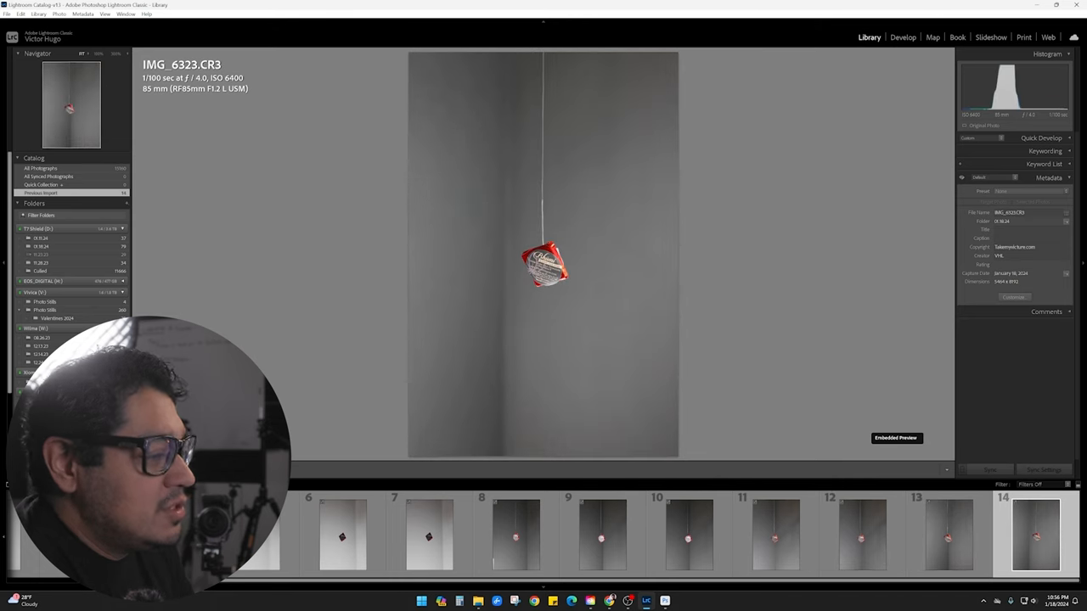
pyautogui.click(947, 542)
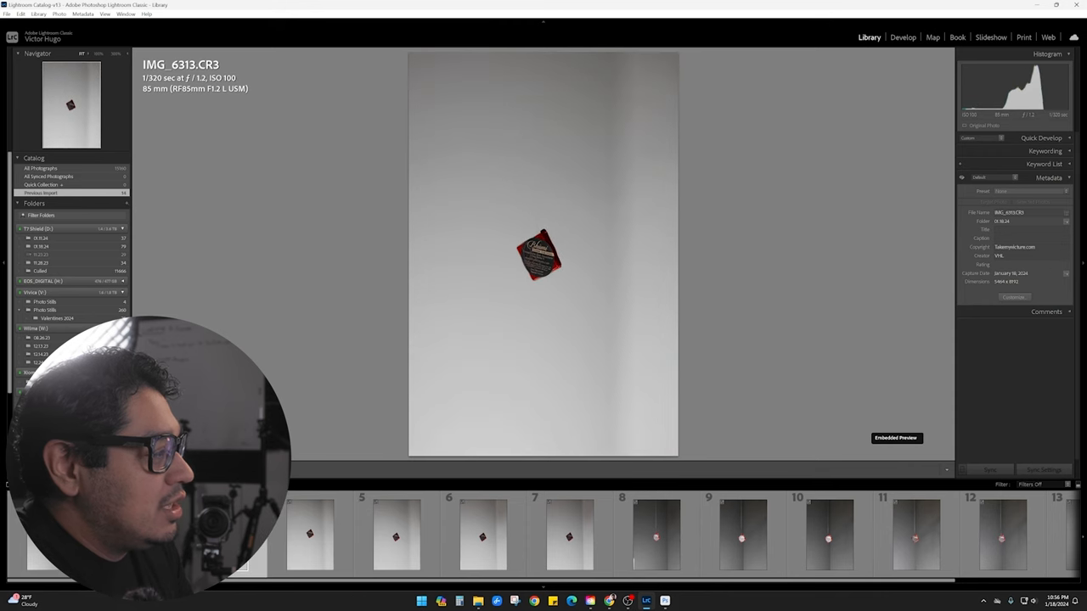
pyautogui.click(314, 547)
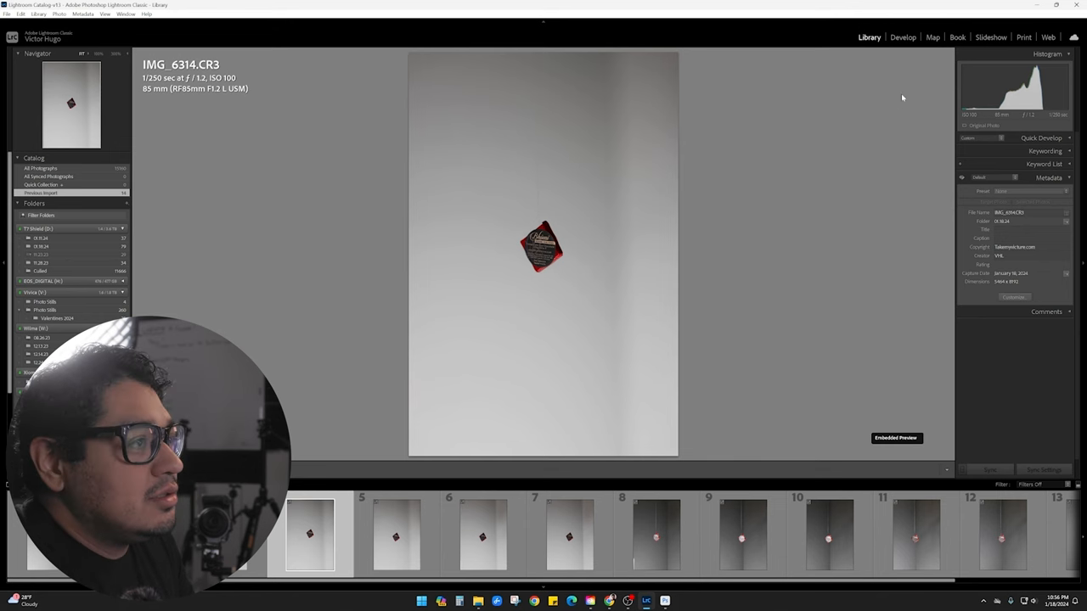
# Step: Switch IMG_6314 into the Develop module for editing
pyautogui.click(903, 37)
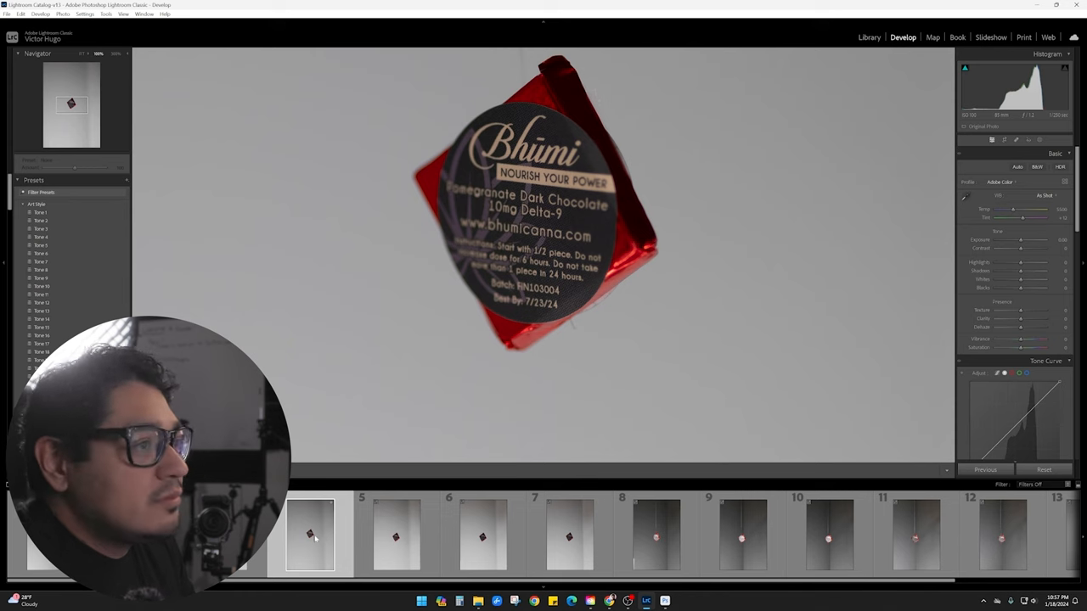
# Step: Compare the fifth, sixth and seventh package shots zoomed on the label, settling on the wide shot
pyautogui.click(392, 547)
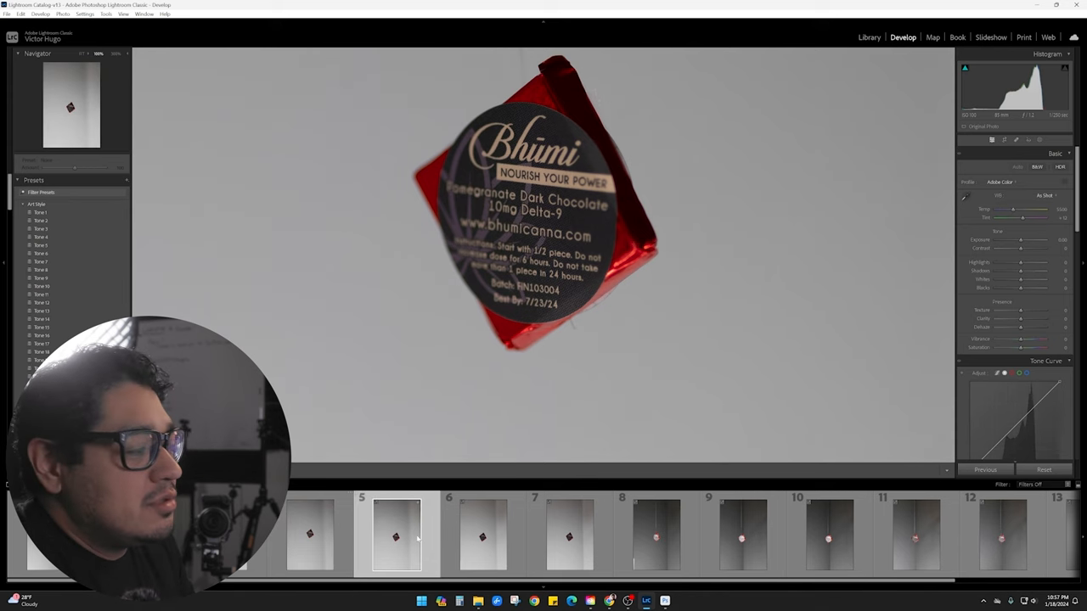
pyautogui.click(478, 536)
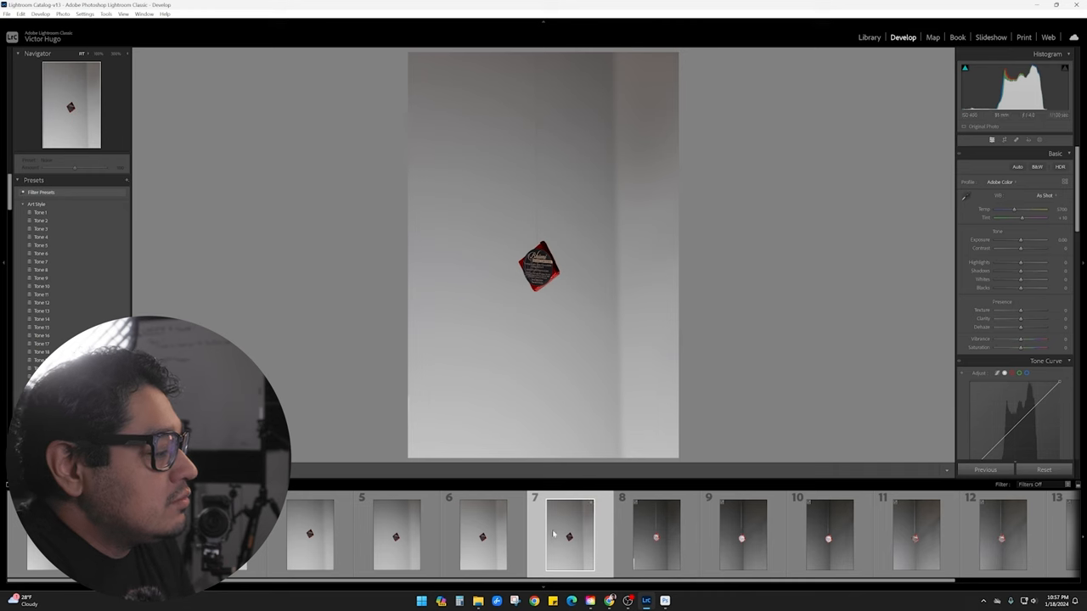
pyautogui.click(540, 269)
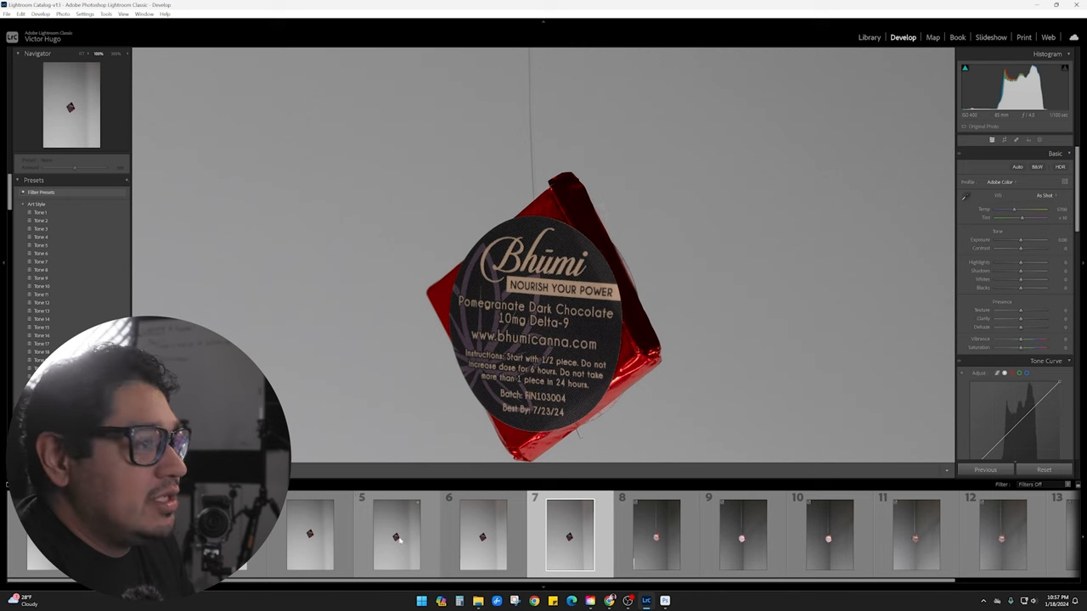
pyautogui.click(479, 535)
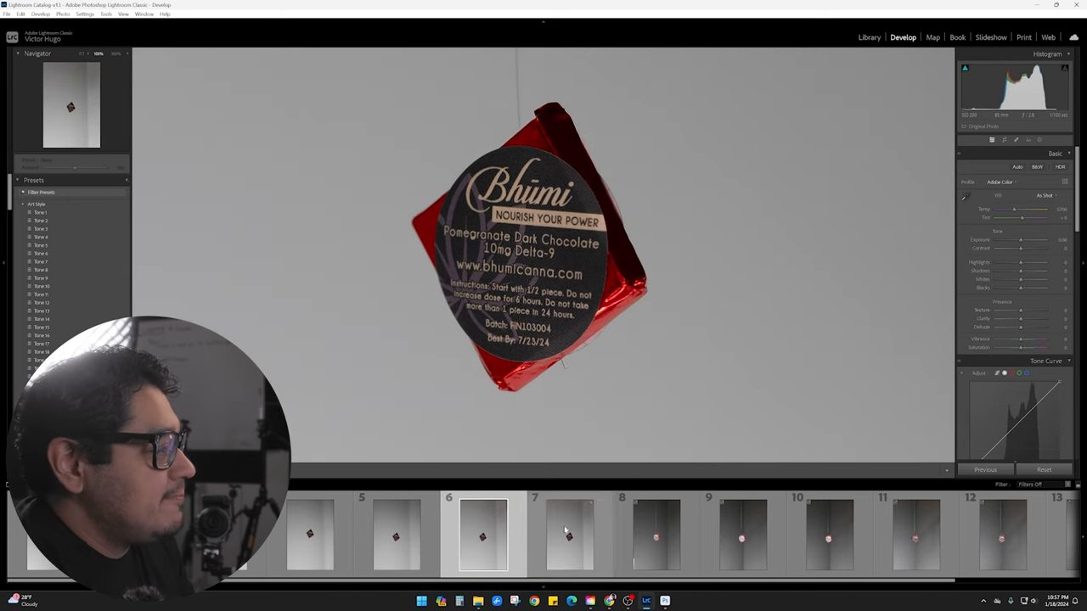
pyautogui.click(570, 536)
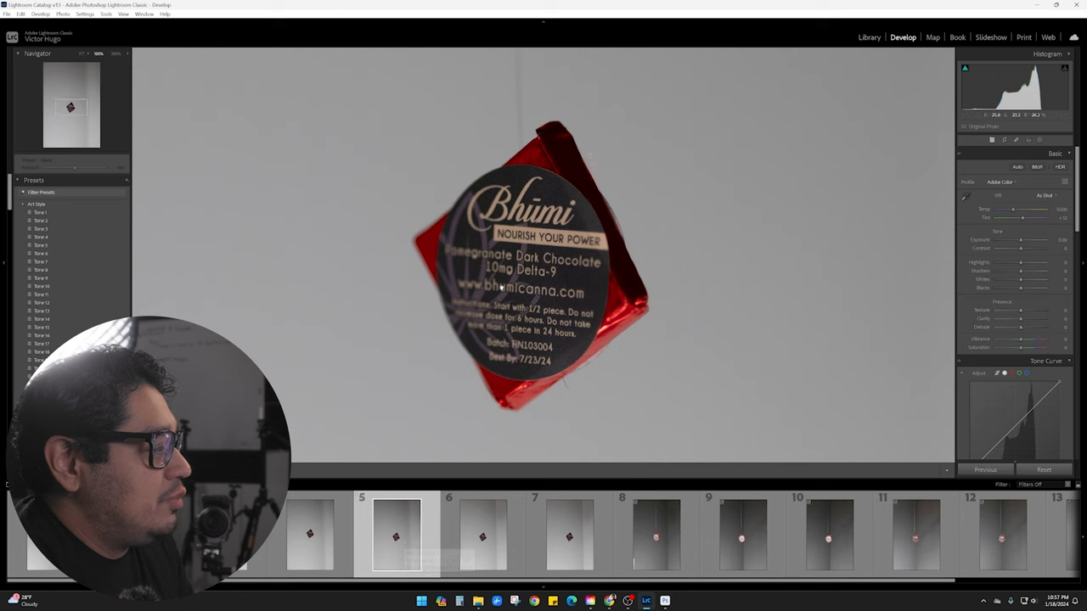
pyautogui.moveTo(455, 229)
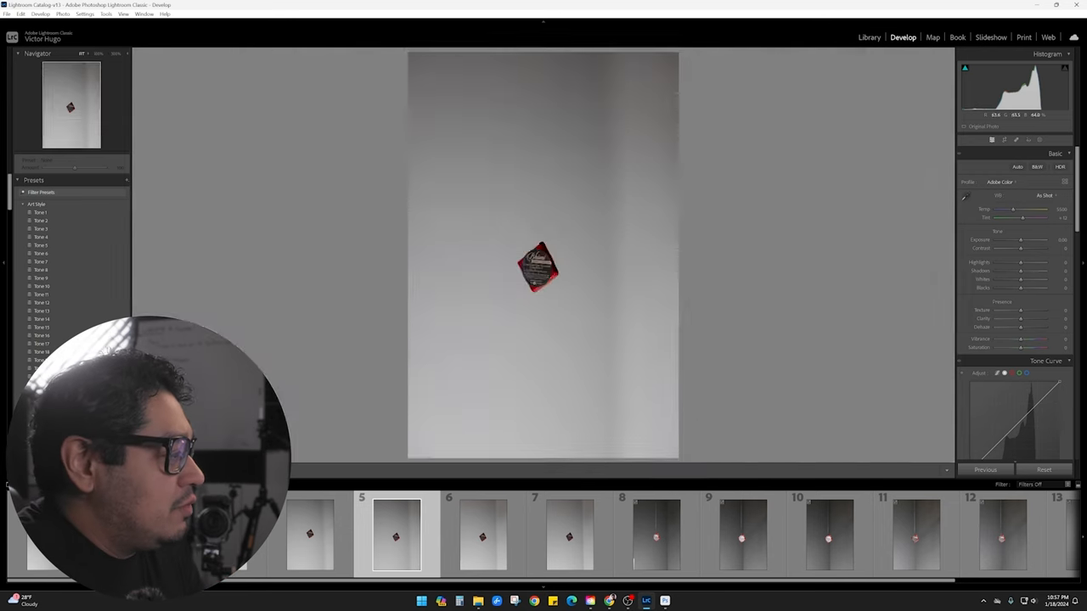
pyautogui.click(564, 546)
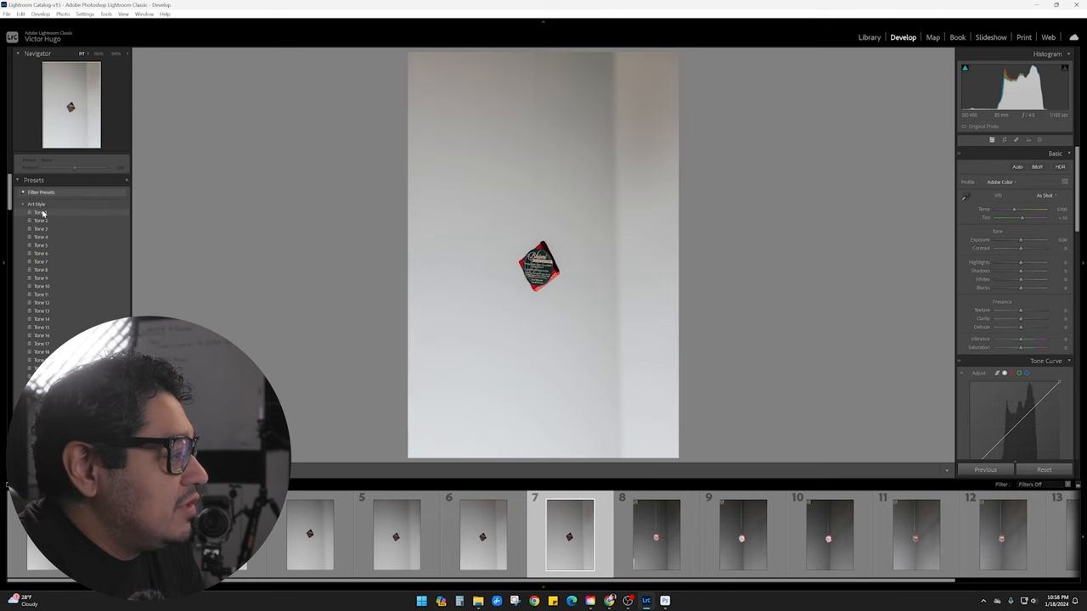
# Step: Apply a brightening preset to the seventh package shot, making the backdrop lighter and label vivid
pyautogui.click(41, 211)
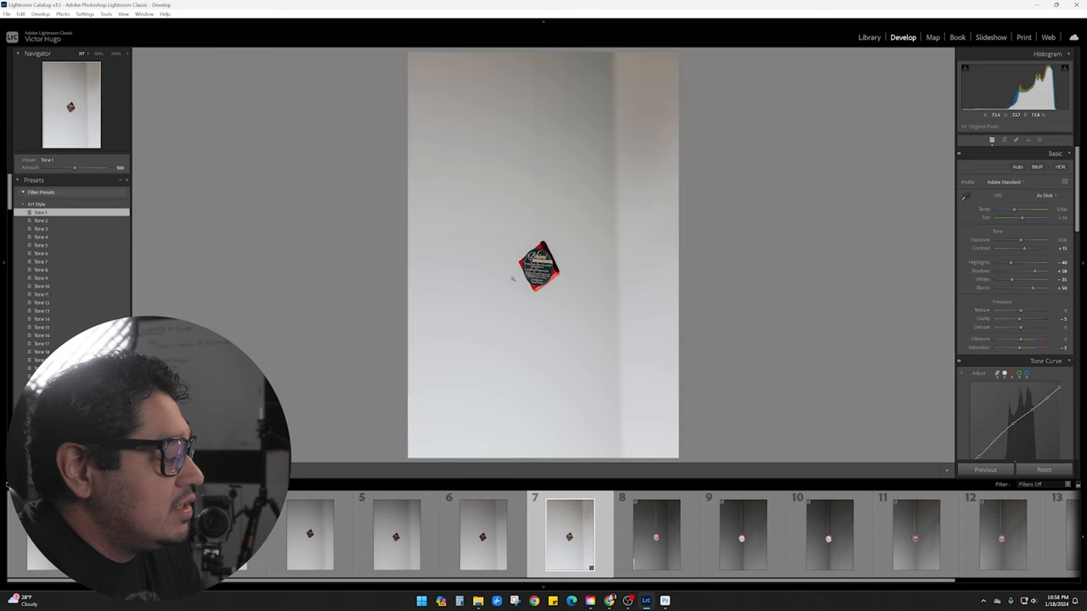
pyautogui.click(984, 141)
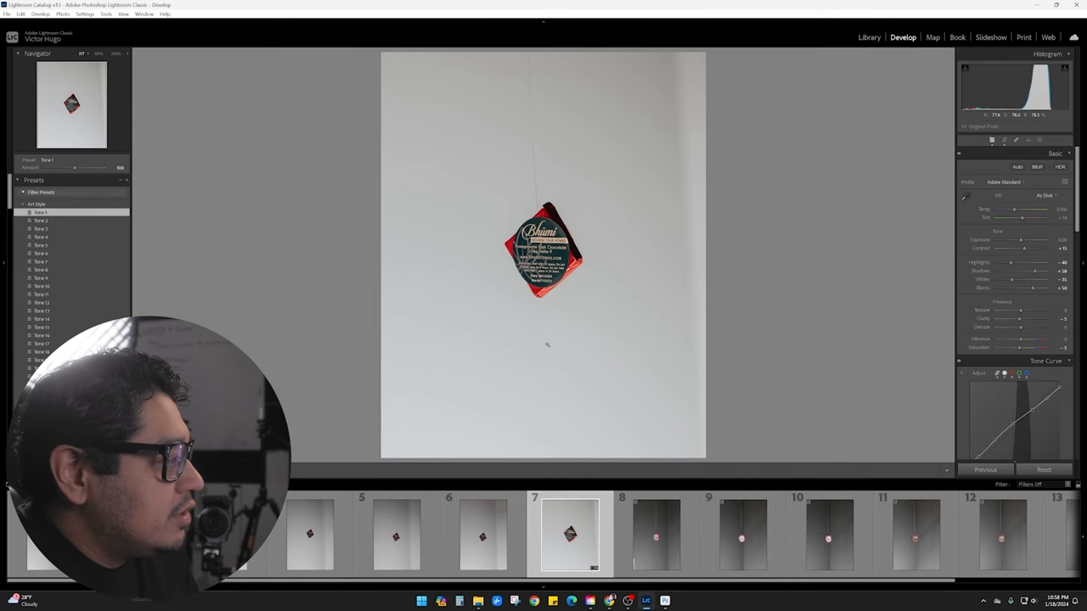
pyautogui.click(994, 141)
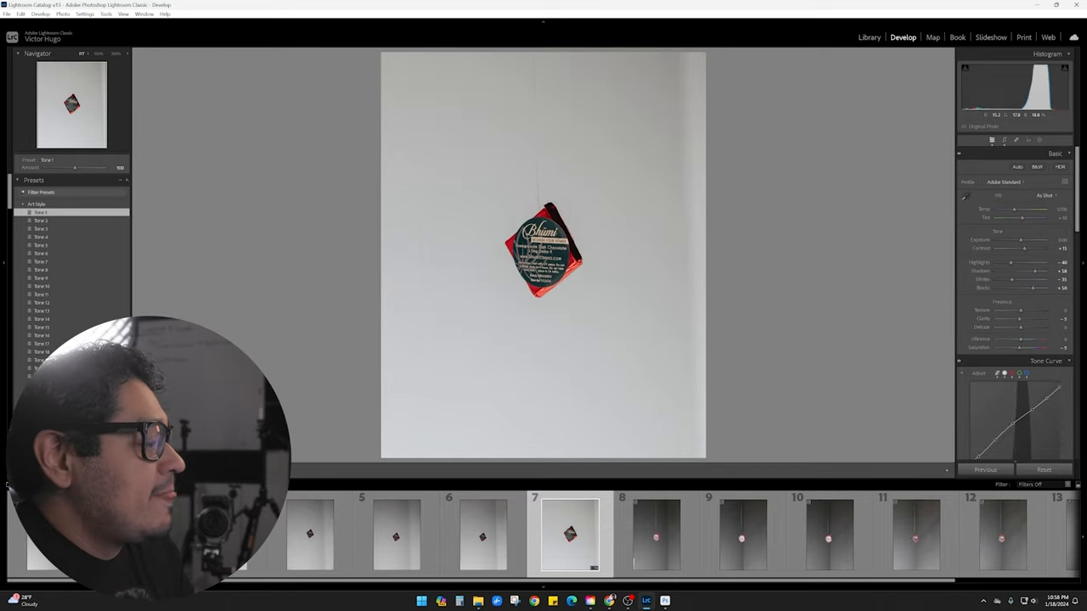
pyautogui.moveTo(567, 537)
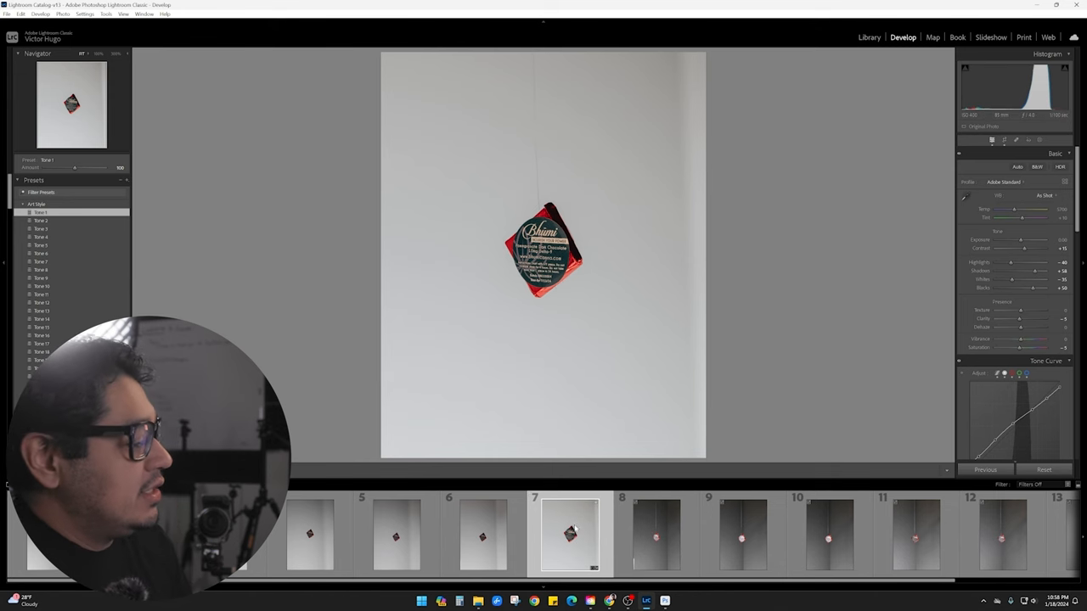
pyautogui.moveTo(568, 546)
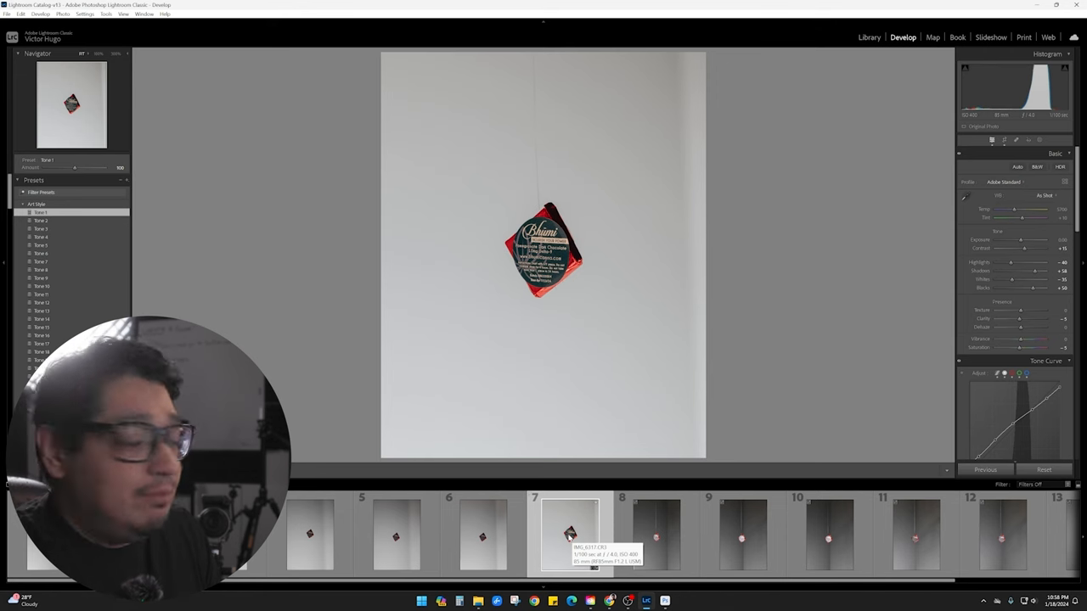
pyautogui.moveTo(642, 599)
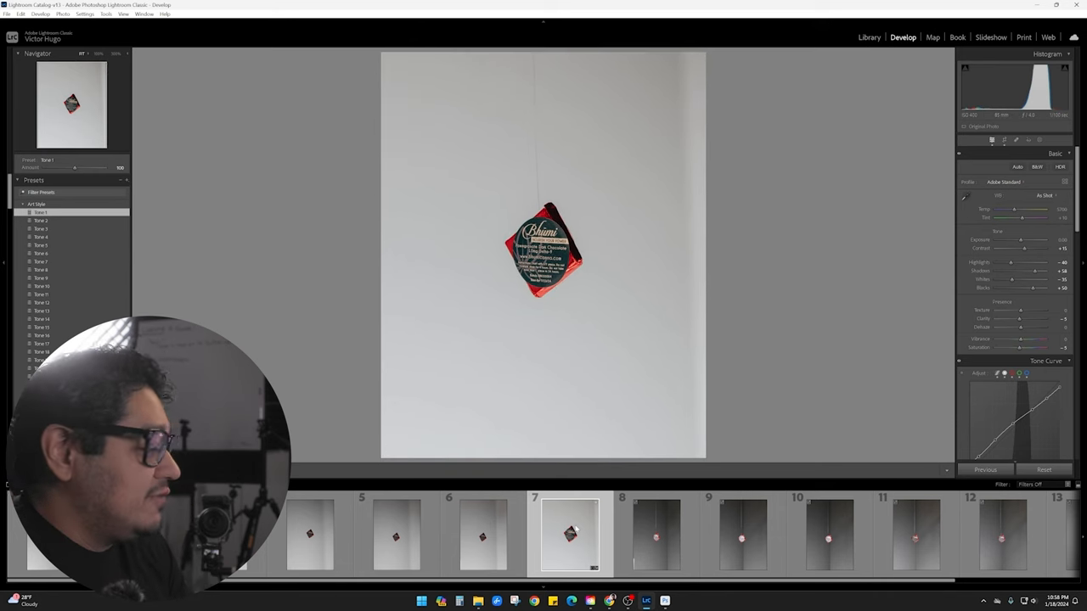
# Step: Send the photo to Adobe Photoshop (Beta) via Edit In
pyautogui.rightClick(543, 255)
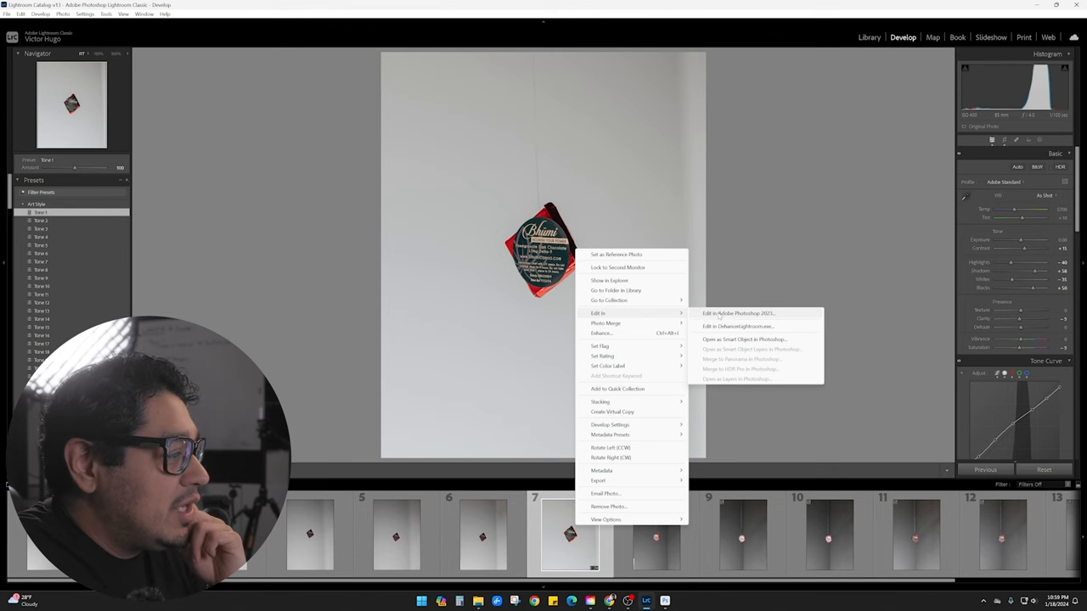
pyautogui.click(737, 312)
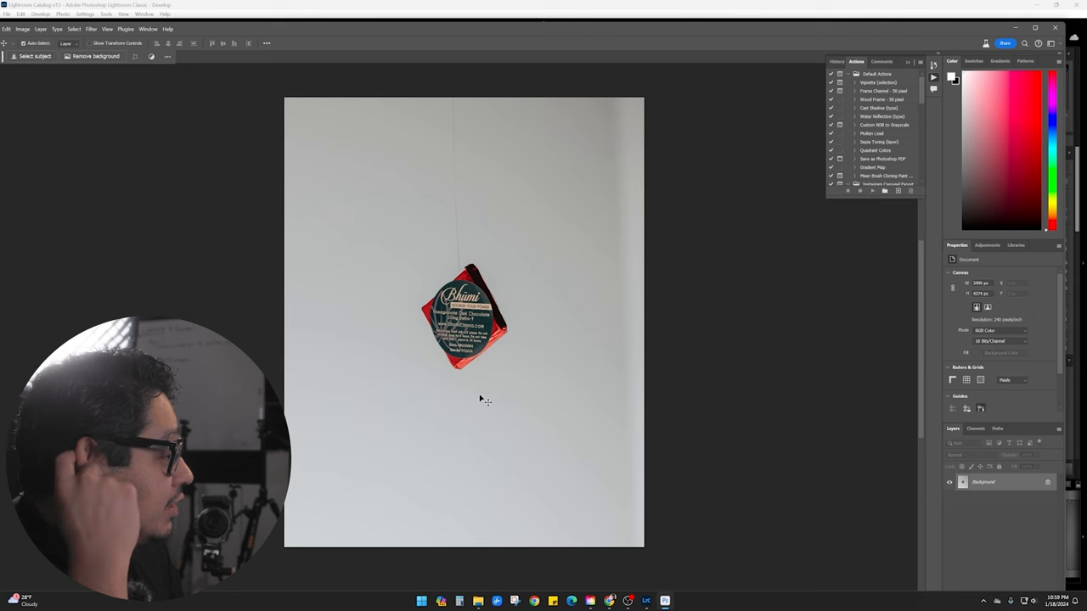
pyautogui.moveTo(458, 153)
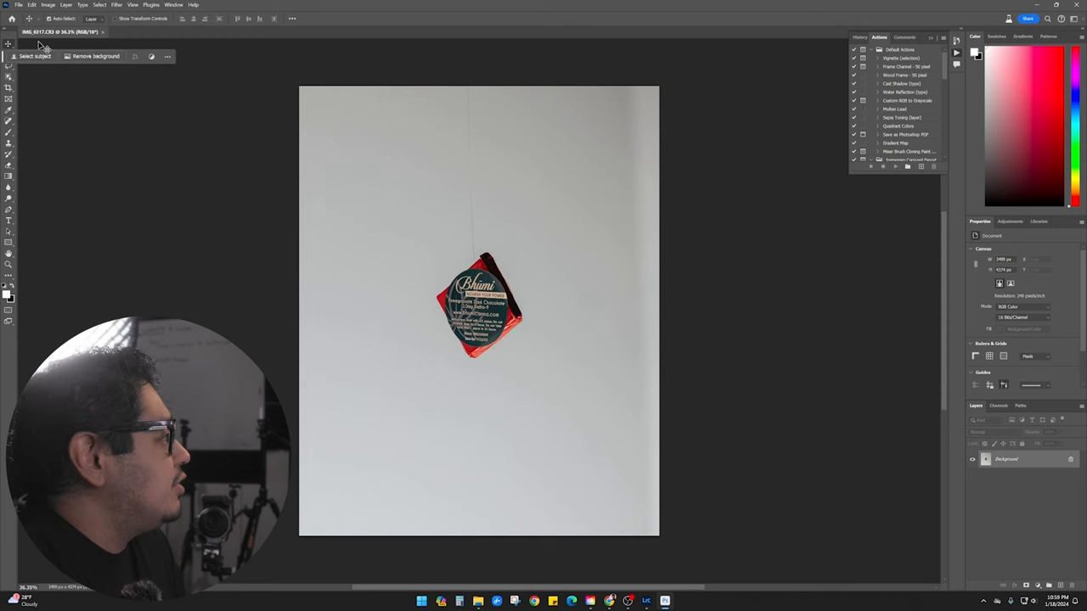
pyautogui.moveTo(70, 191)
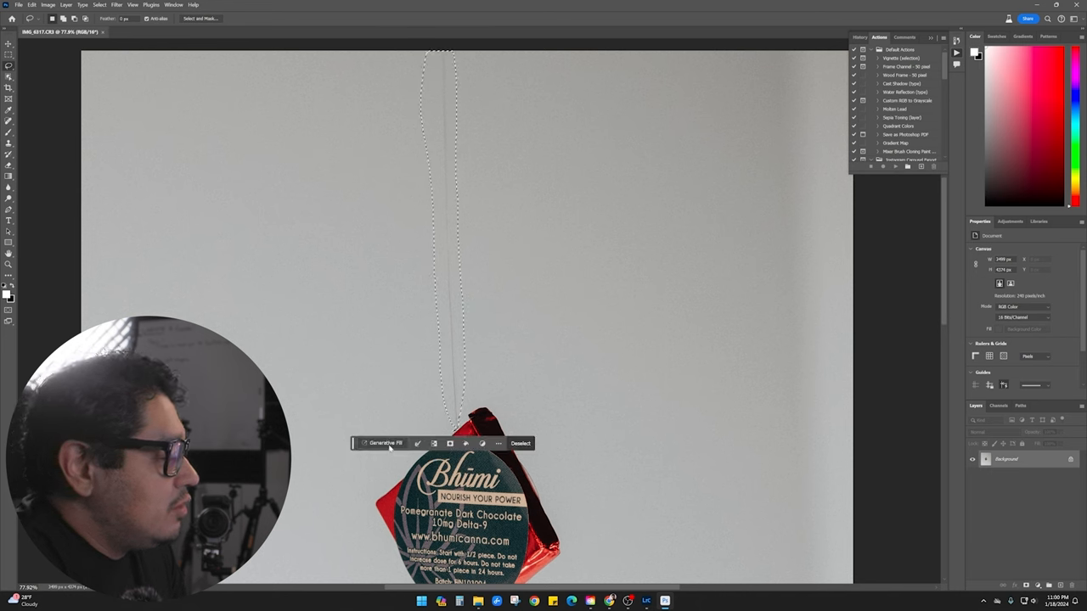
# Step: Generative-fill the lassoed hanging string with matching wall background
pyautogui.click(384, 443)
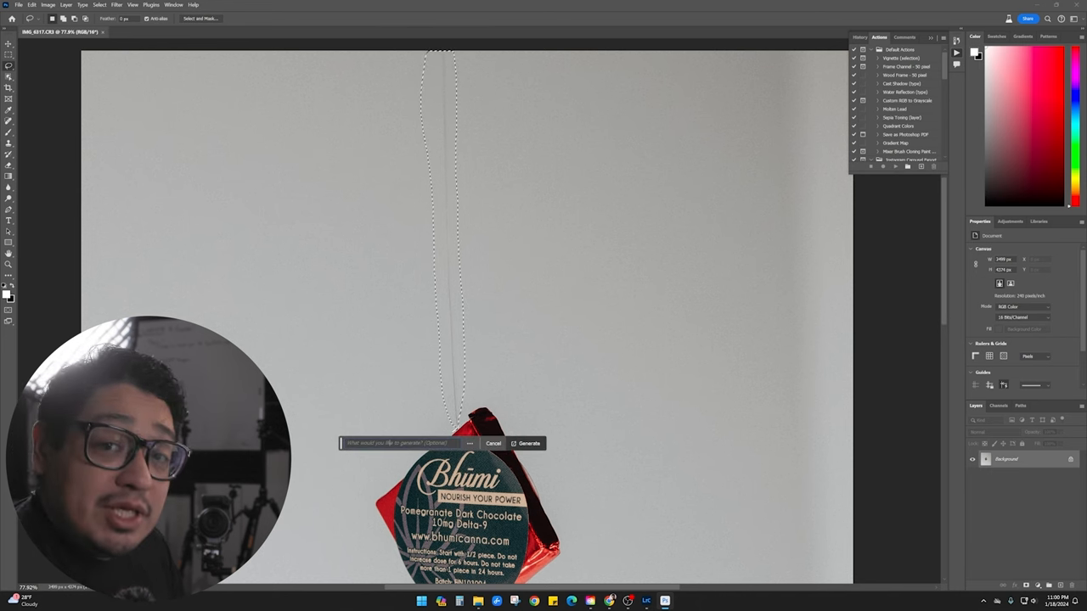
pyautogui.write('rent')
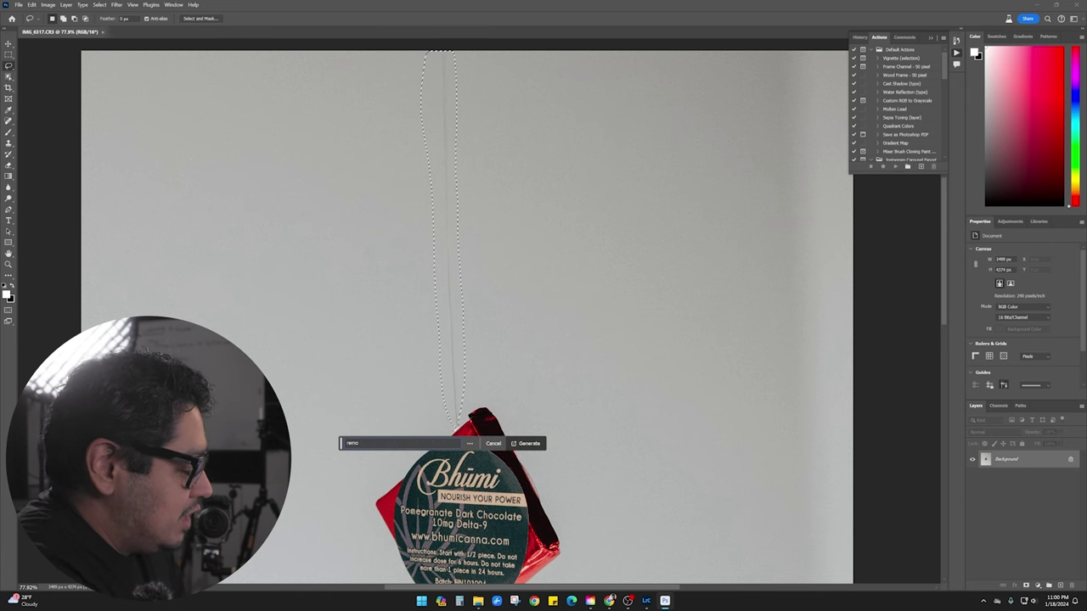
pyautogui.click(529, 443)
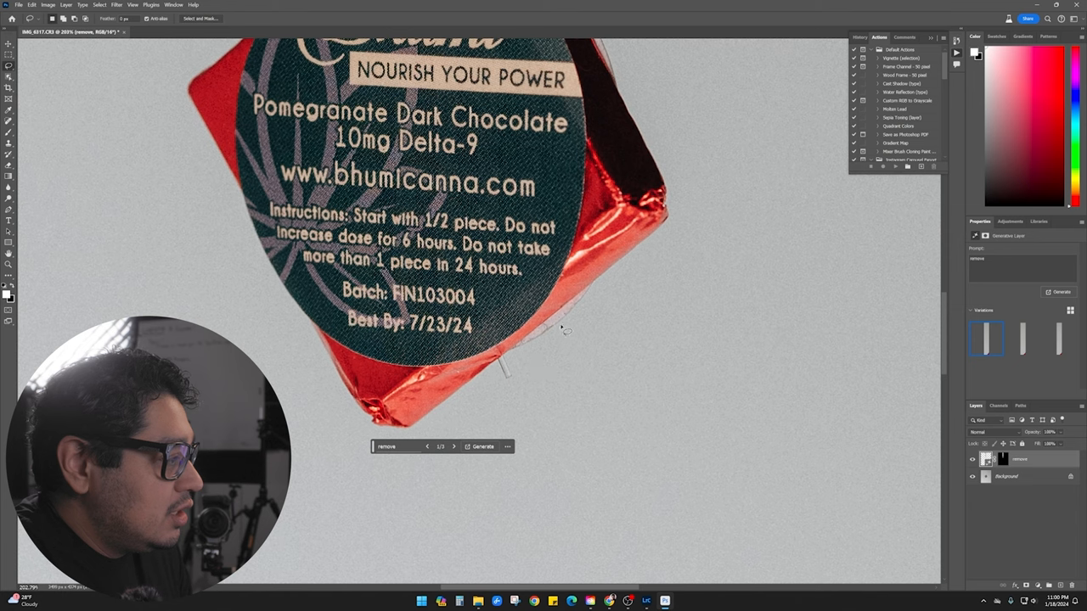
pyautogui.moveTo(499, 370)
pyautogui.write('remo')
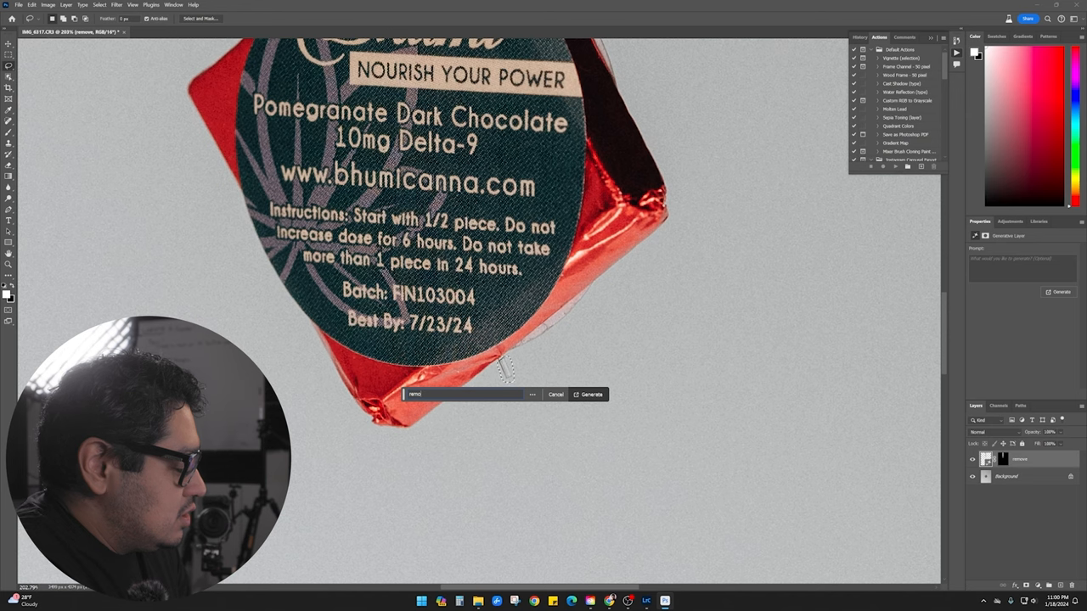
# Step: Generate a fill removing the string remnant near the package's lower edge
pyautogui.click(589, 394)
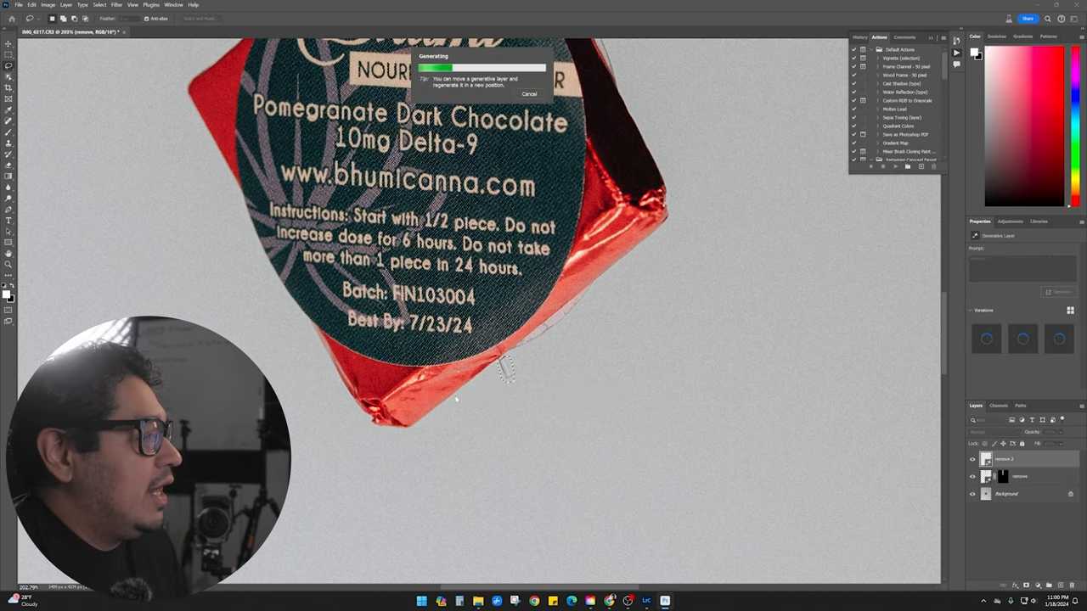
pyautogui.moveTo(516, 394)
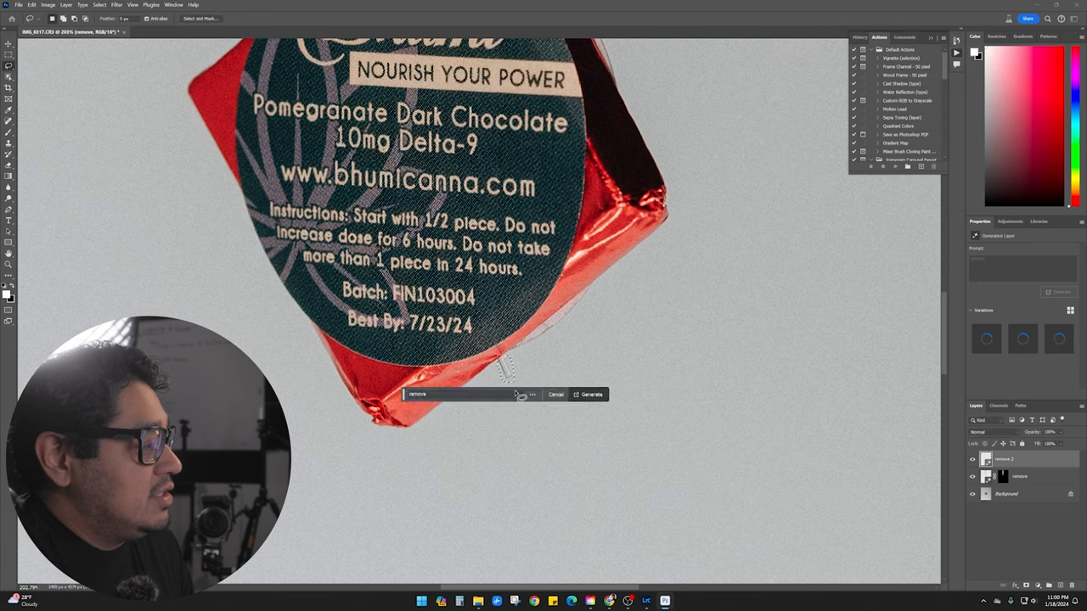
pyautogui.click(587, 394)
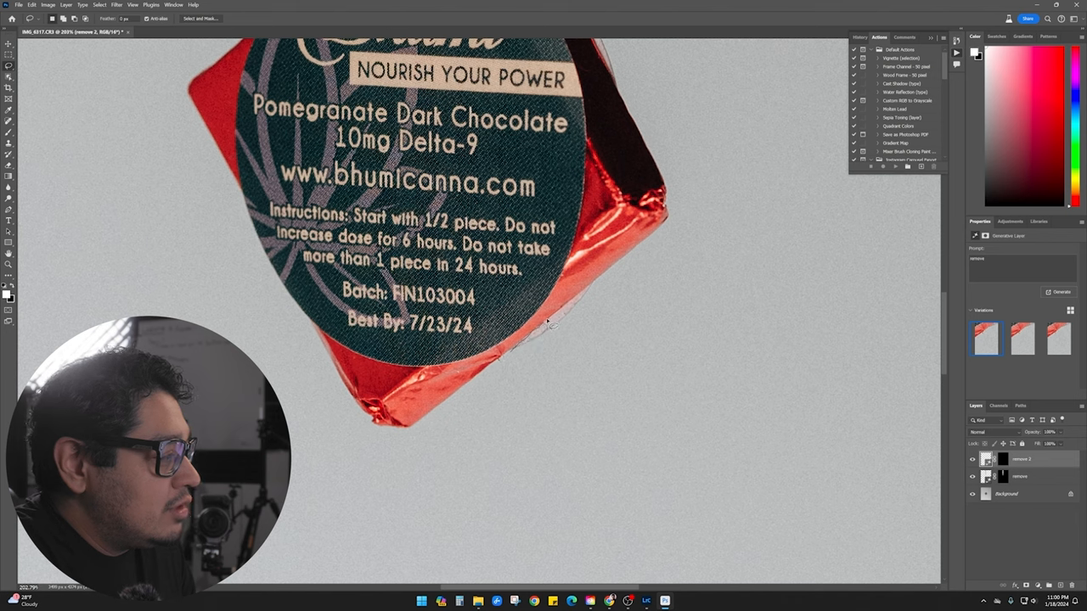
pyautogui.moveTo(594, 303)
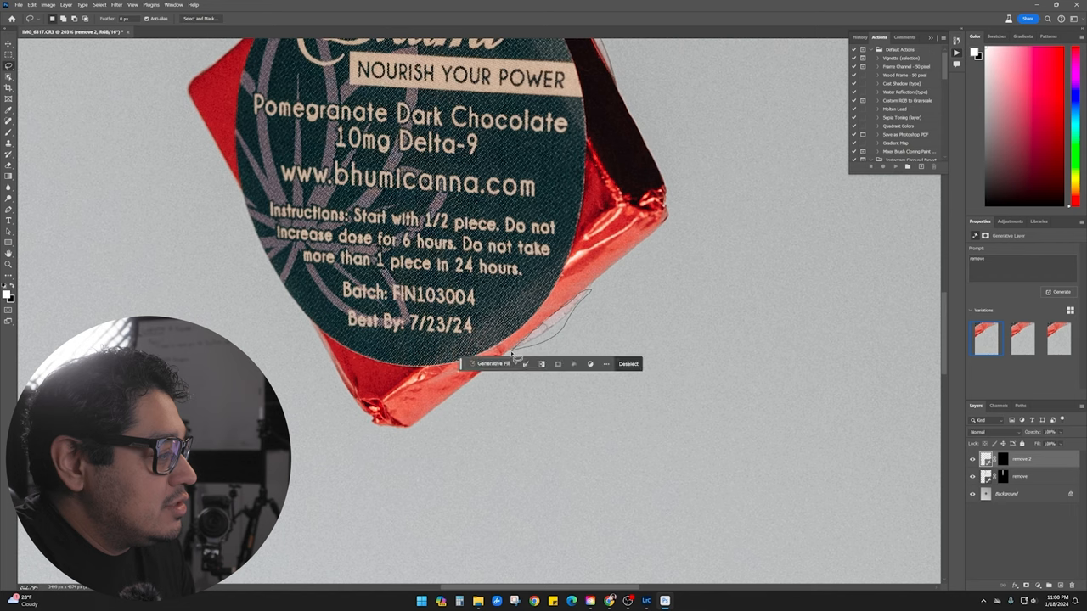
# Step: Generative-fill the remaining blemish area with the prompt 'remove'
pyautogui.click(486, 363)
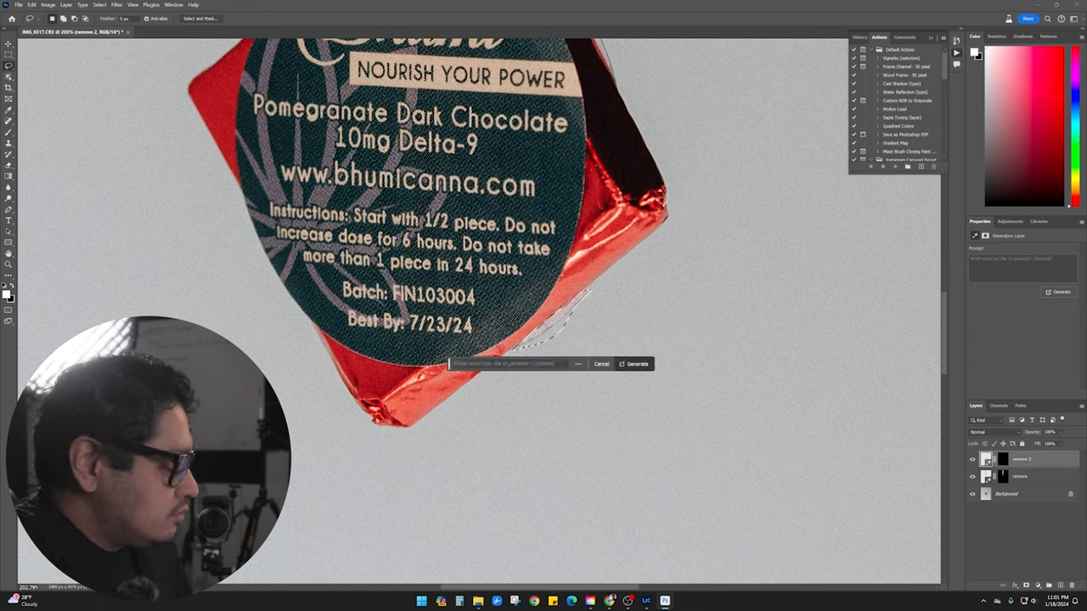
pyautogui.write('remove')
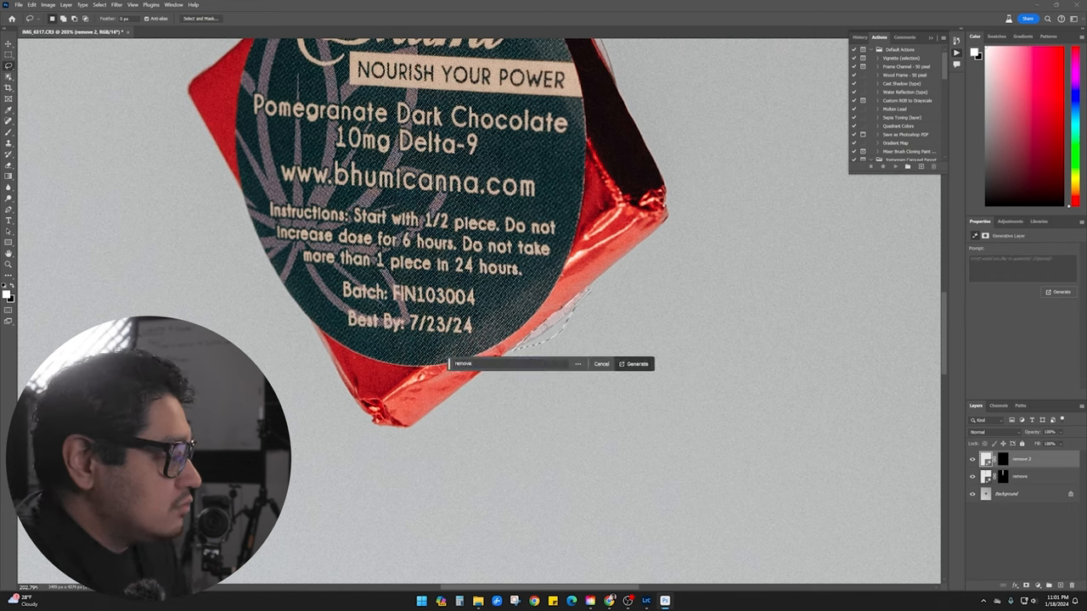
pyautogui.click(635, 363)
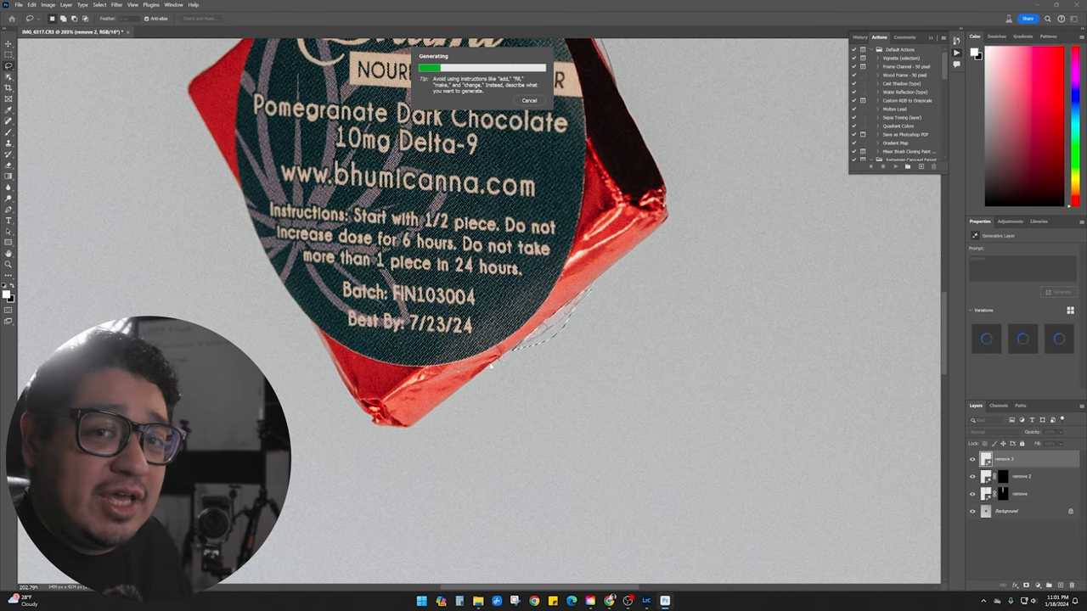